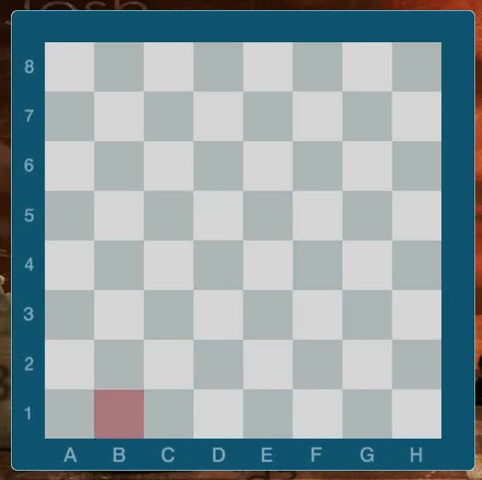
# - Clear the B1 highlight and mark square A8 in the top-left corner
pyautogui.click(268, 411)
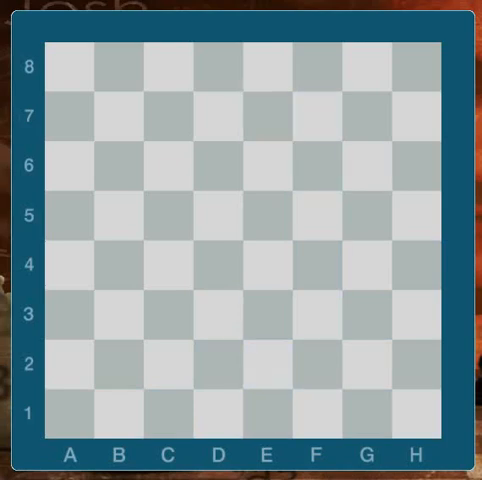
pyautogui.click(68, 70)
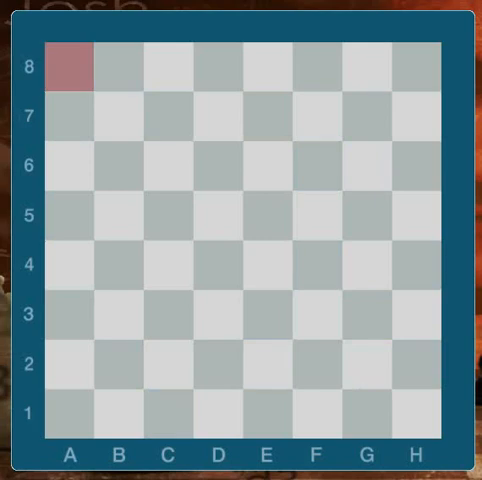